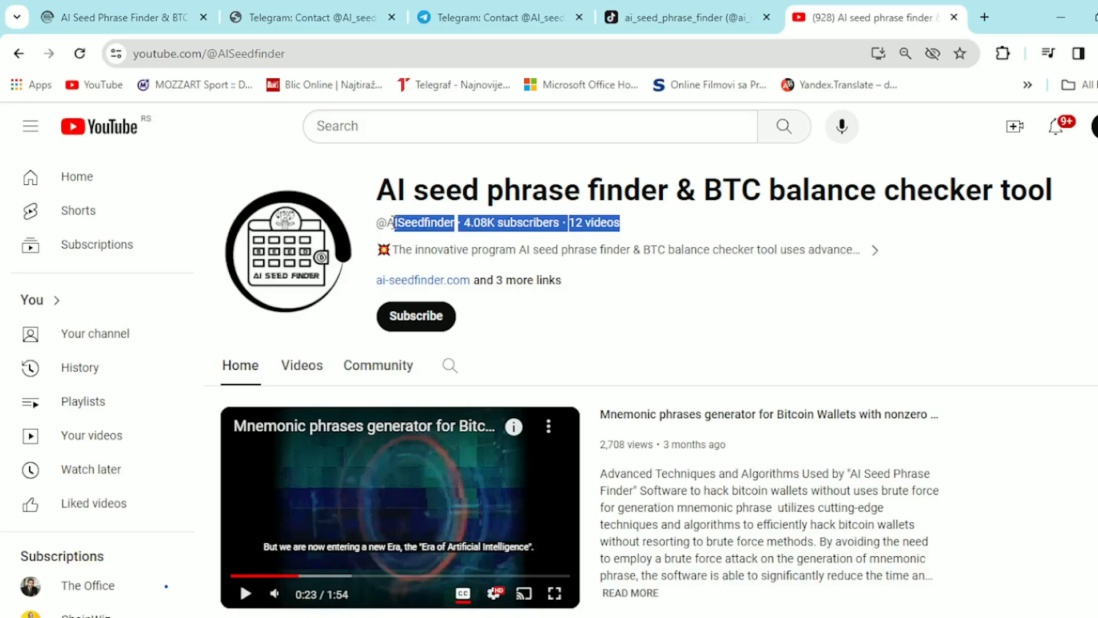
# Step: Switch from the YouTube channel page to the AI Seed Phrase Finder website homepage
pyautogui.click(421, 279)
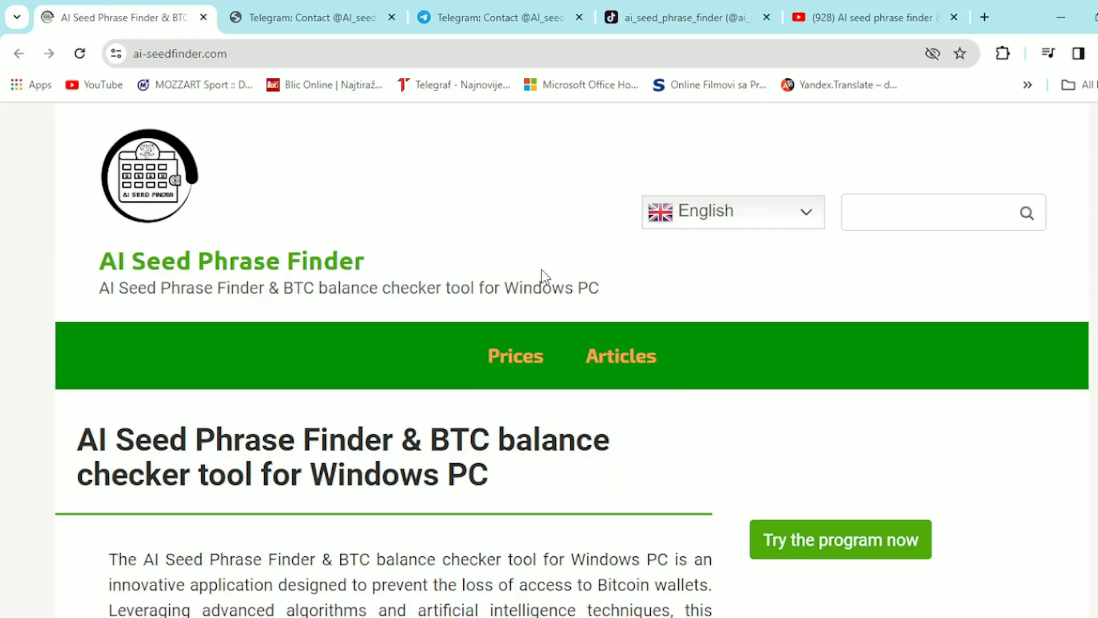